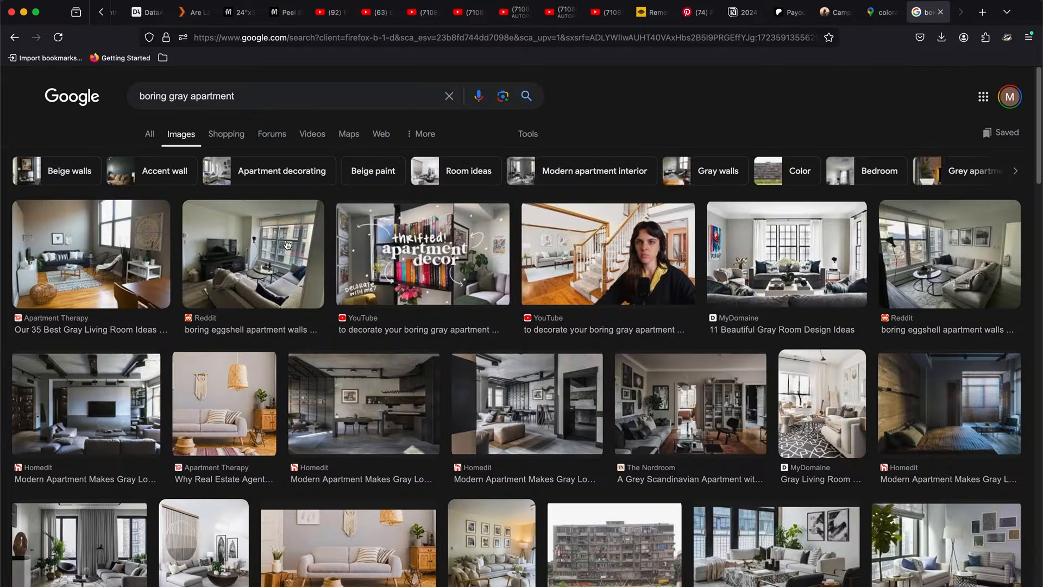
# Search Google Images for 'empty gray apartment' to find a base room photo
pyautogui.write('empty gray apartment')
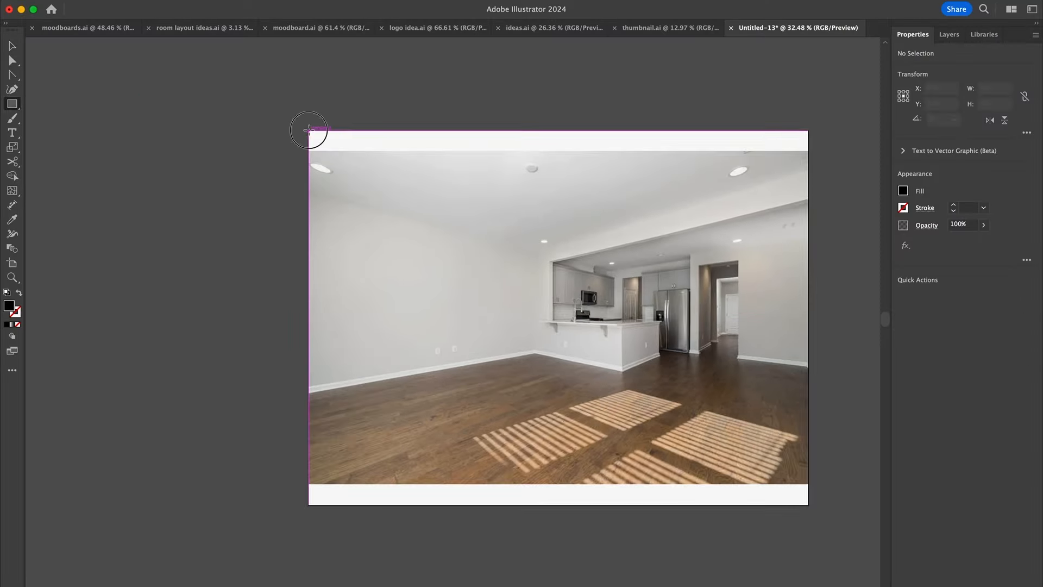
# Place the furniture cutouts and arrange sofas, the wooden table and lounge chairs into rows
pyautogui.click(557, 318)
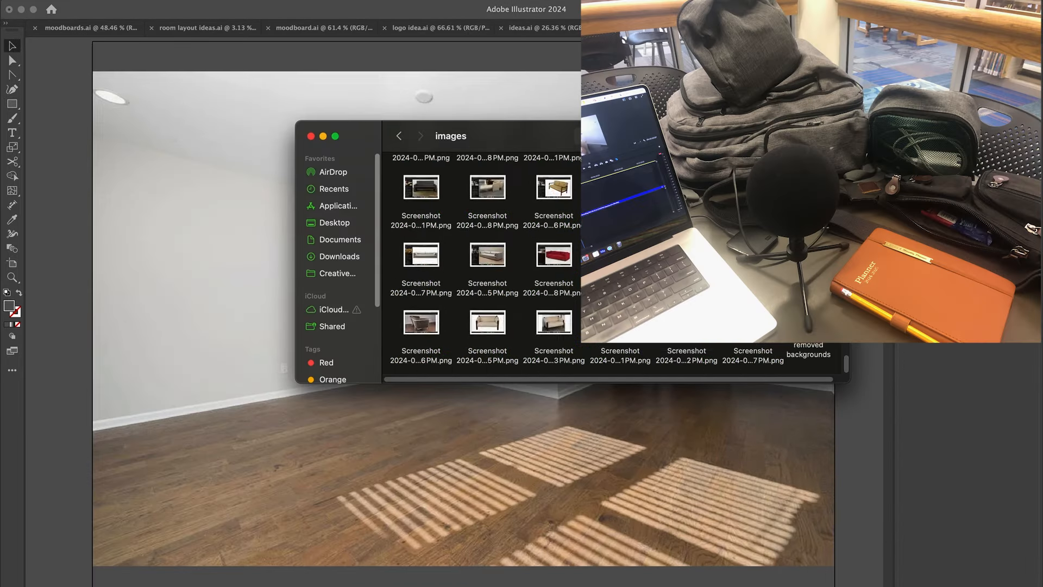
pyautogui.click(310, 136)
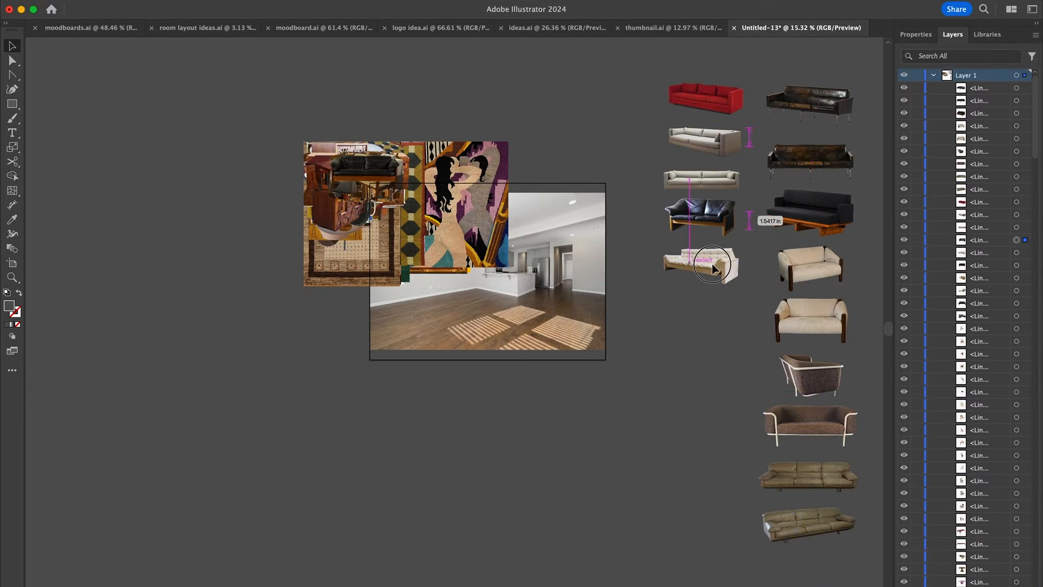
pyautogui.moveTo(711, 266); pyautogui.dragTo(86, 139)
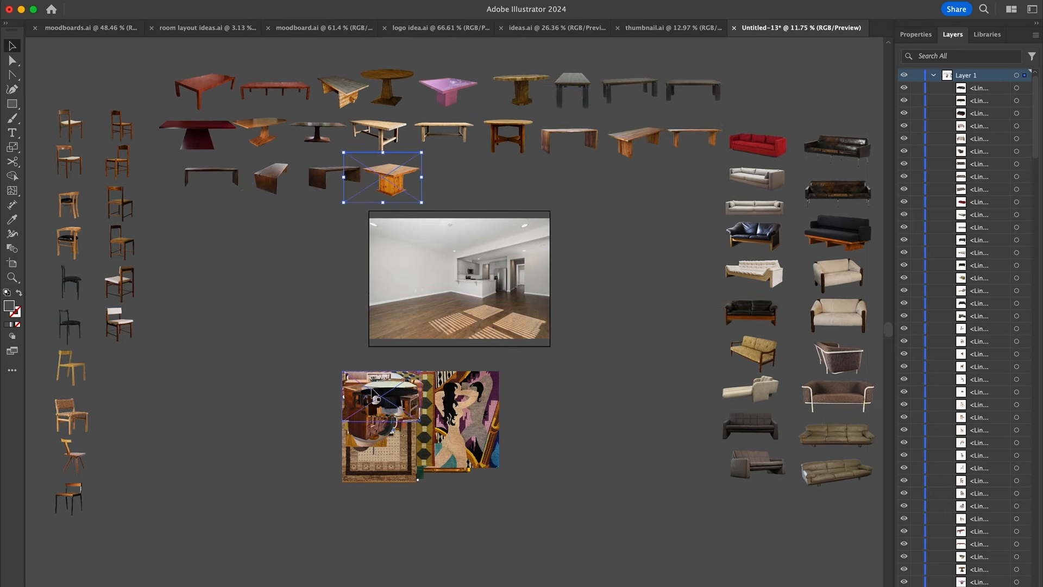
pyautogui.moveTo(381, 178); pyautogui.dragTo(623, 199)
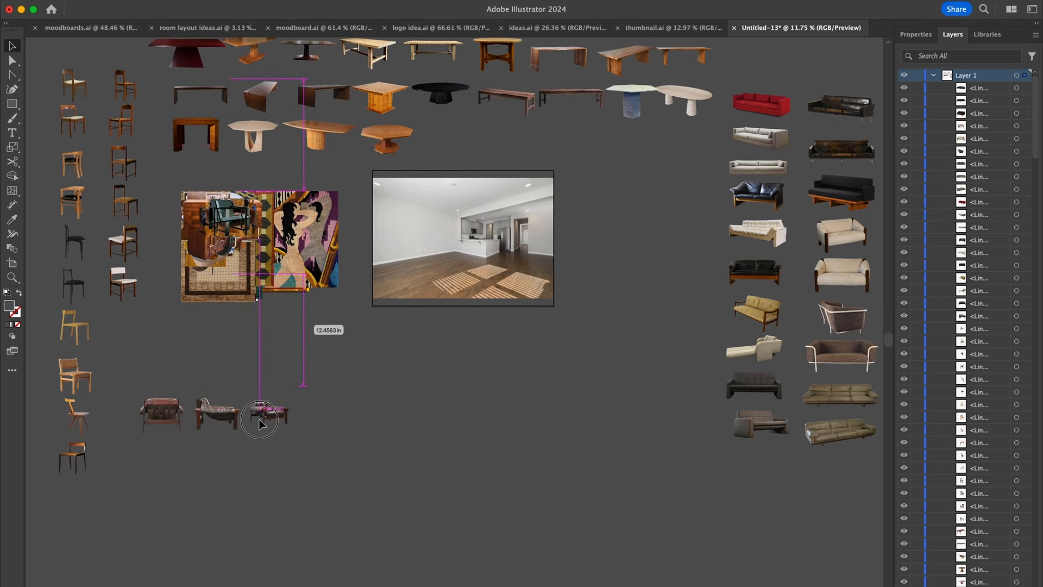
pyautogui.moveTo(260, 424); pyautogui.dragTo(555, 326)
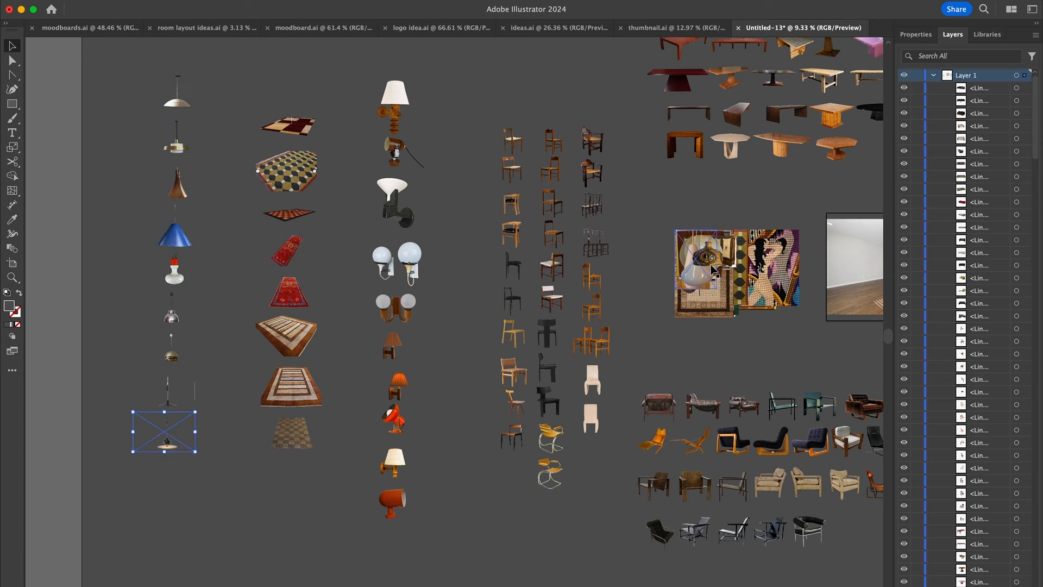
# Move the framed artwork cutout into the art group beside the artboard
pyautogui.scroll(-3)
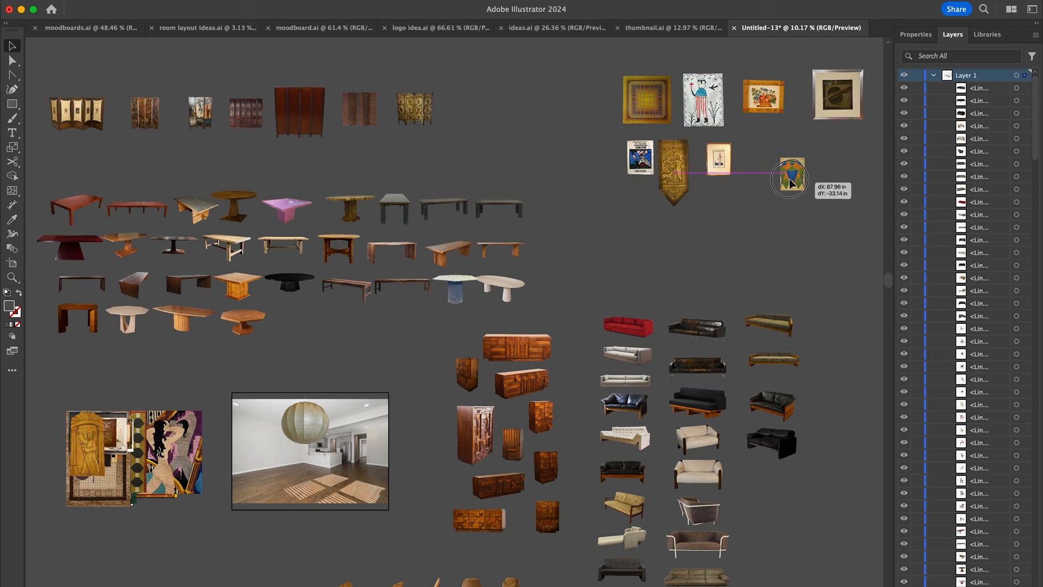
pyautogui.moveTo(789, 175); pyautogui.dragTo(858, 157)
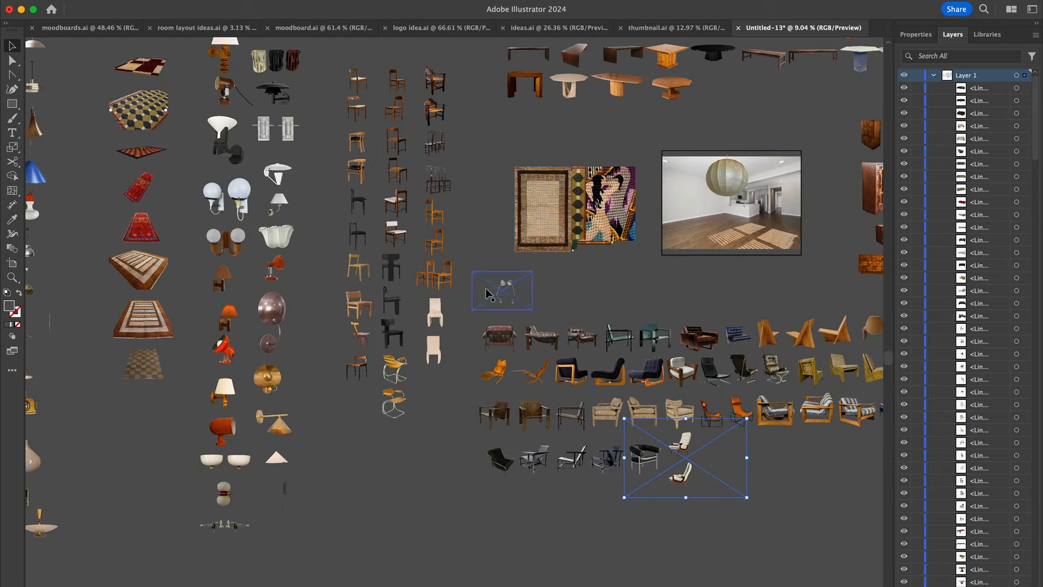
pyautogui.scroll(-3)
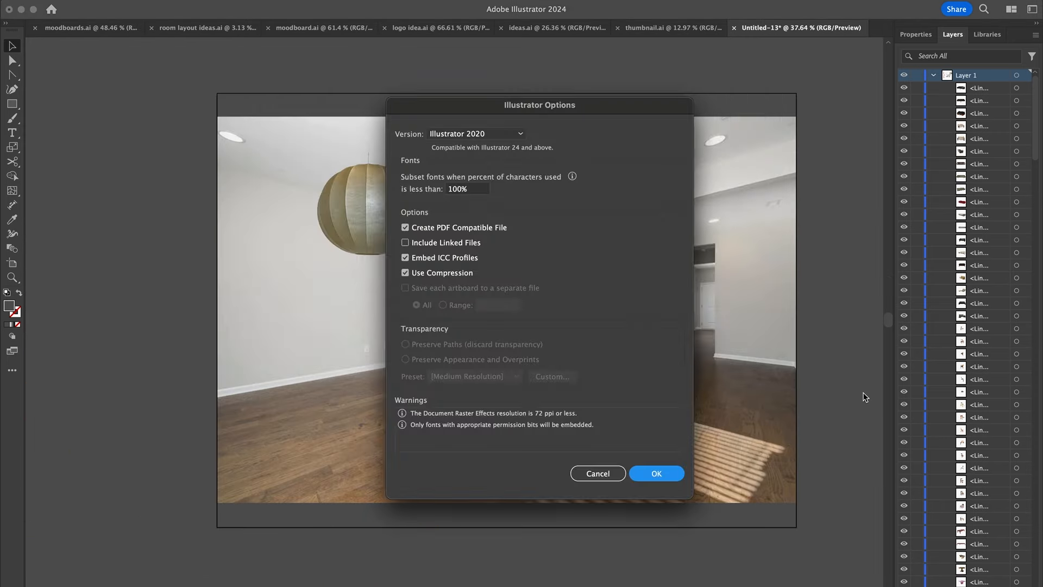
# Save the document as moodboard and bring up reflect options for the leather sofa
pyautogui.click(655, 473)
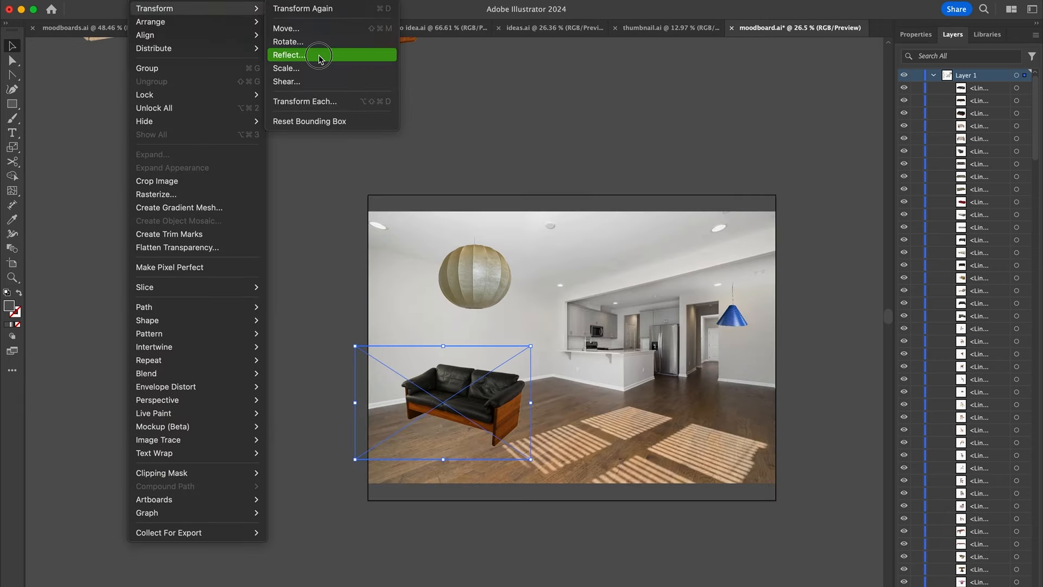
pyautogui.click(289, 55)
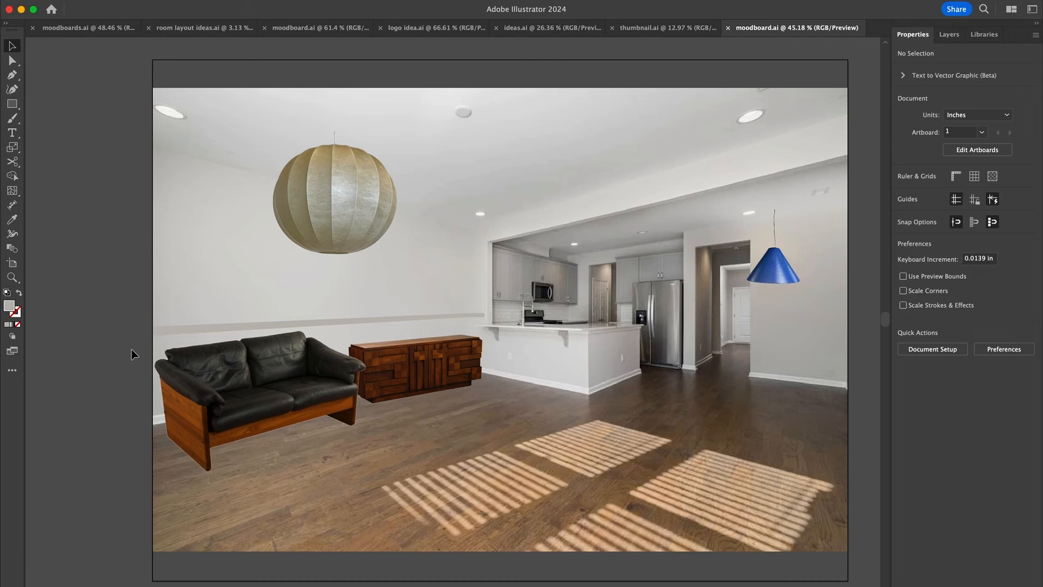
# Give the wall trim lines a soft gray #999795 stroke
pyautogui.click(318, 322)
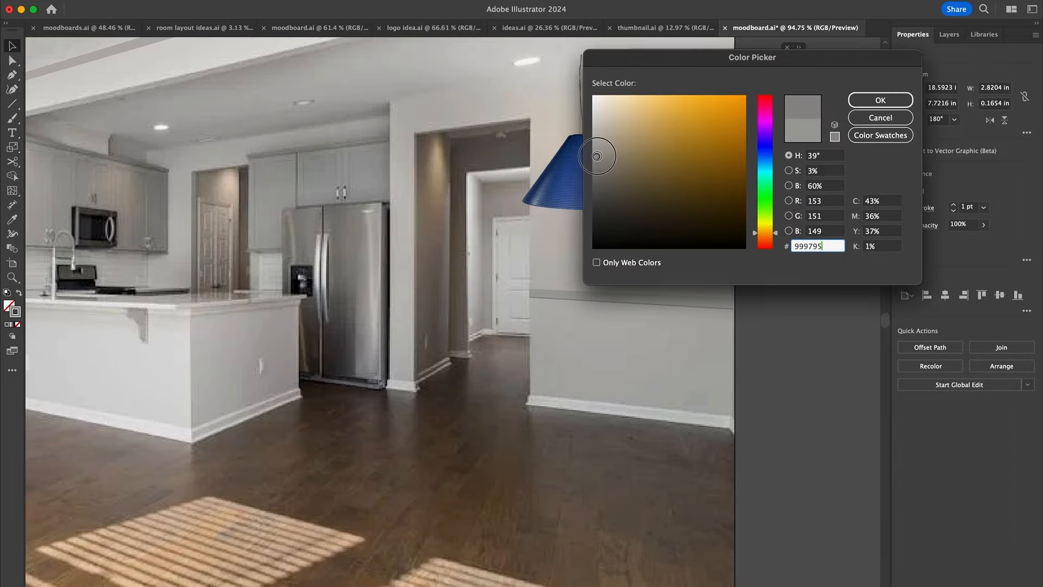
pyautogui.click(879, 99)
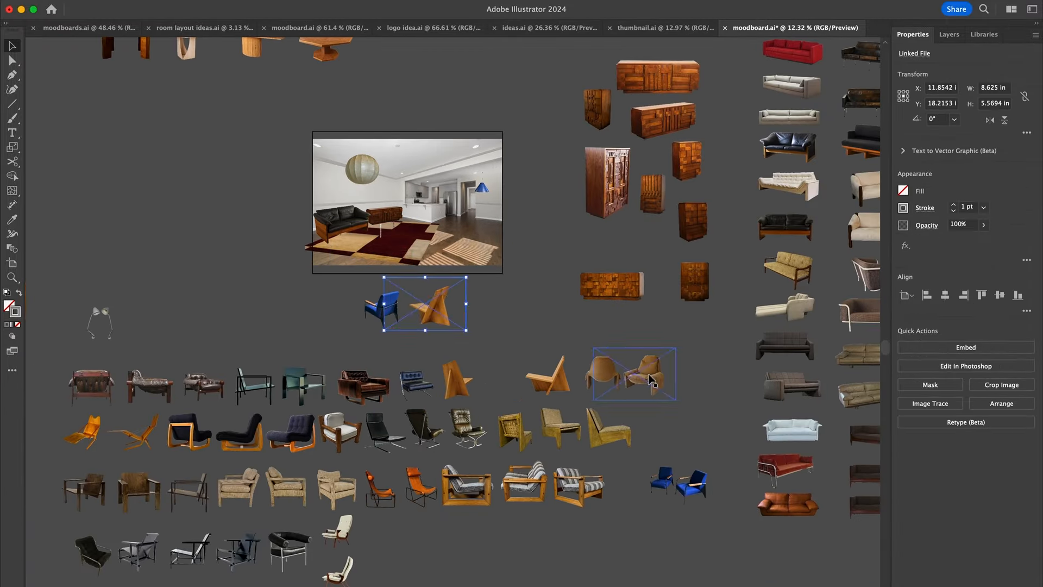
# Gather the candidate armchair cutouts below the room photo
pyautogui.moveTo(632, 373); pyautogui.dragTo(313, 306)
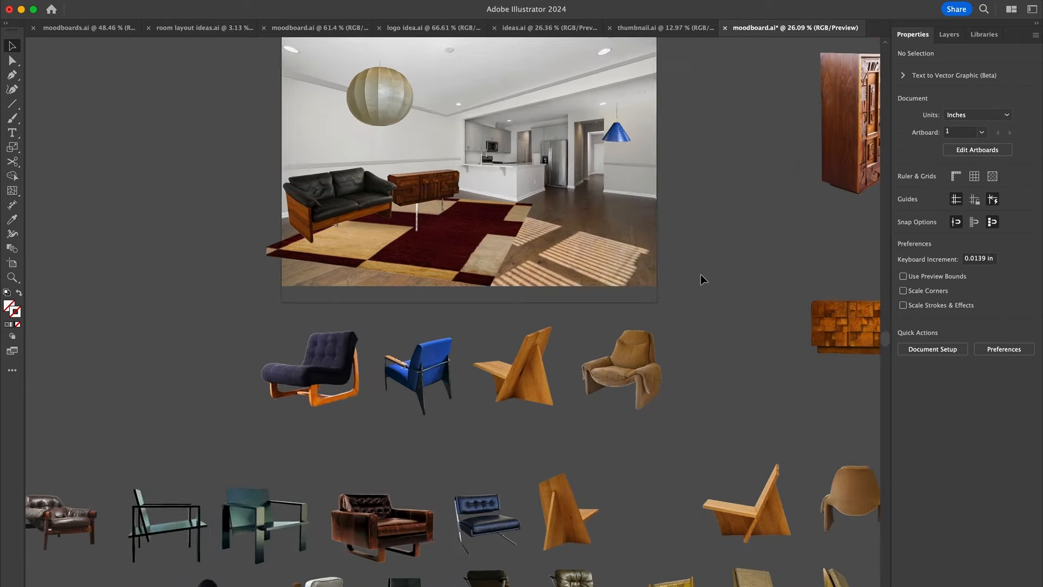
pyautogui.scroll(-3)
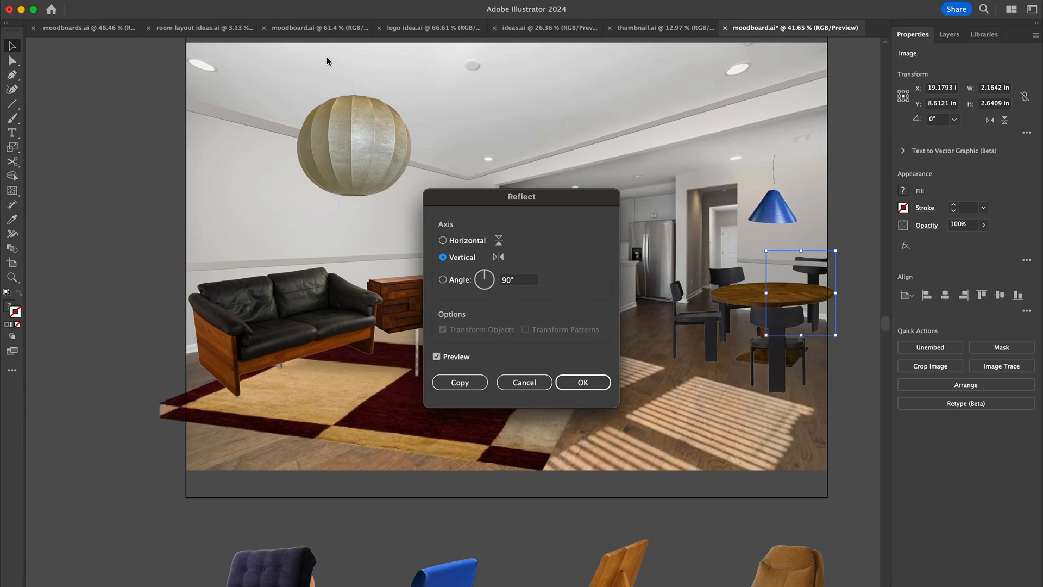
# Confirm the dining chair flip, select the wall trim lines, and nudge the rug down-left
pyautogui.click(581, 381)
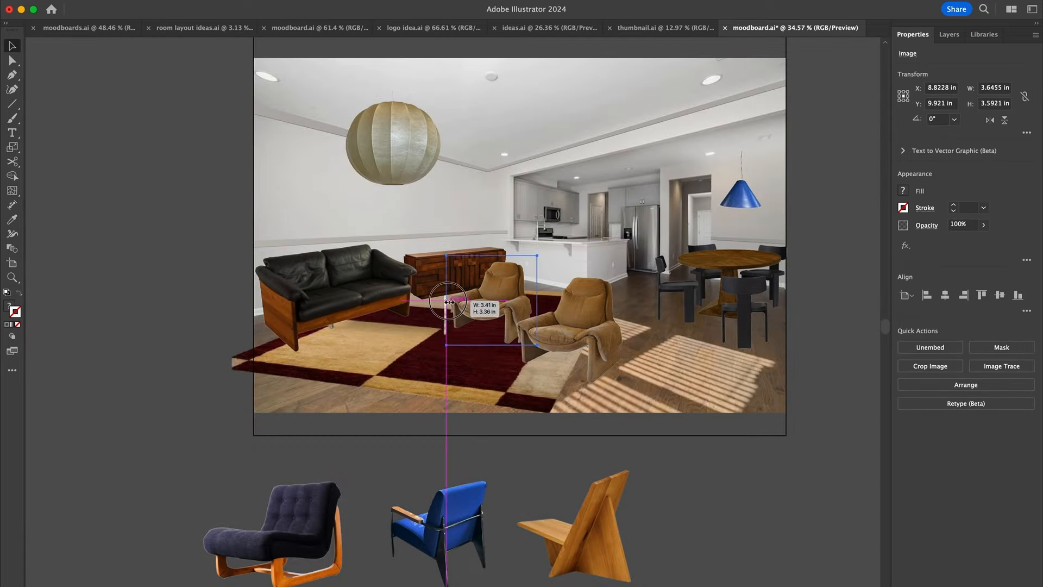
pyautogui.click(951, 34)
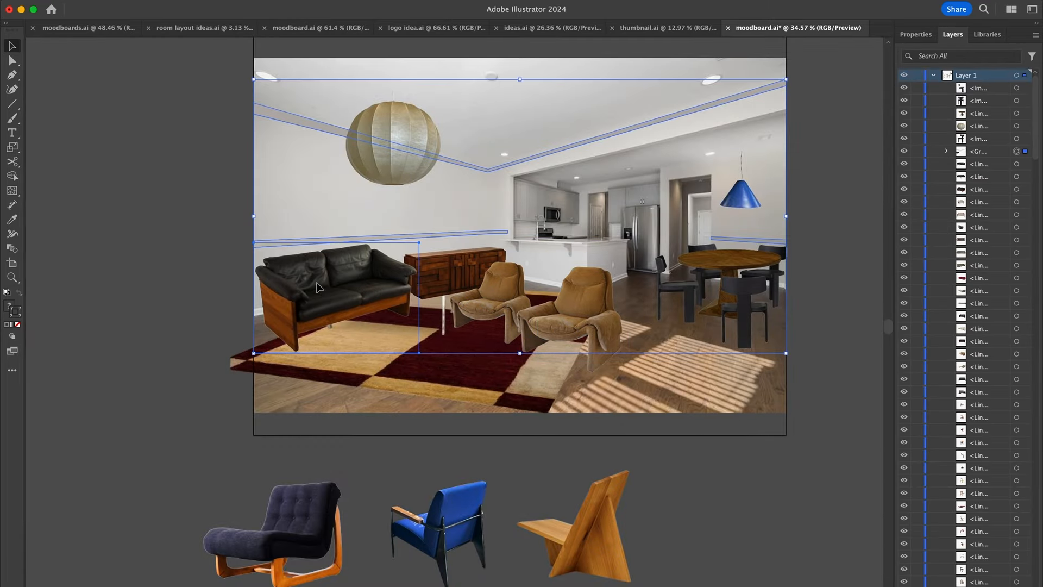
pyautogui.moveTo(318, 286); pyautogui.dragTo(485, 399)
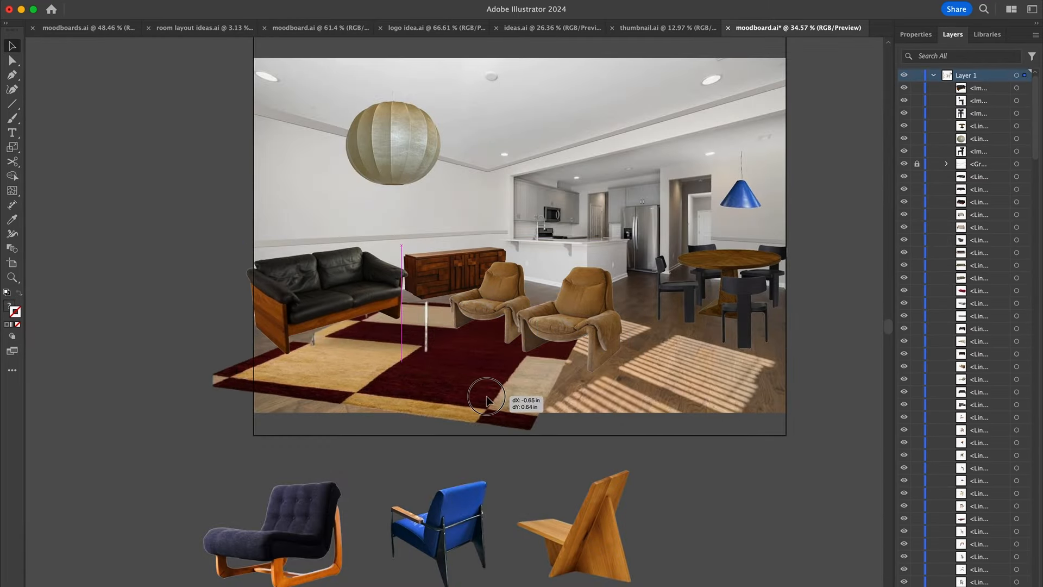
pyautogui.doubleClick(545, 320)
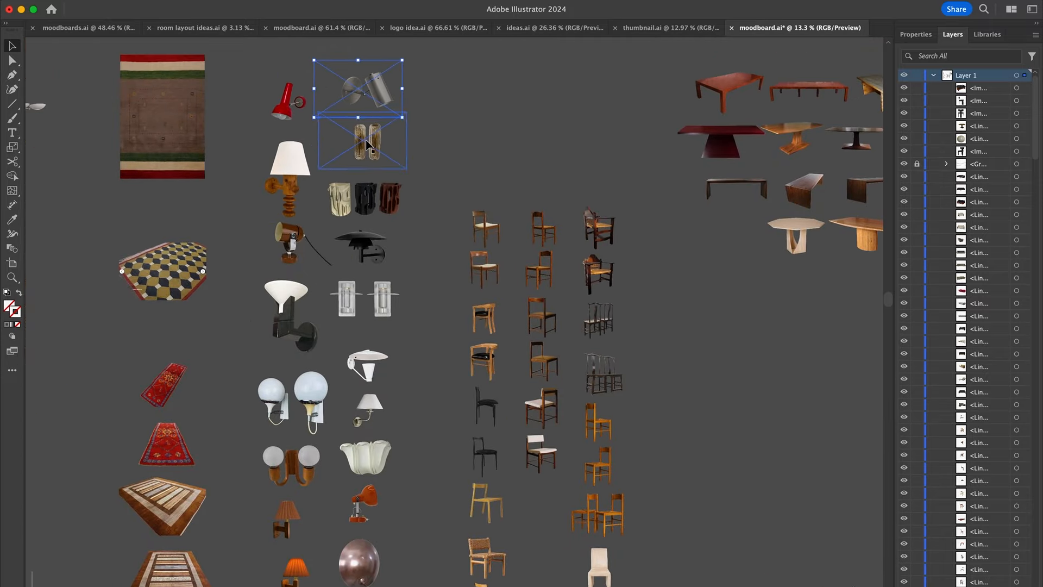
# Scroll through the cutouts to reach the small white wall sconce pair
pyautogui.scroll(-3)
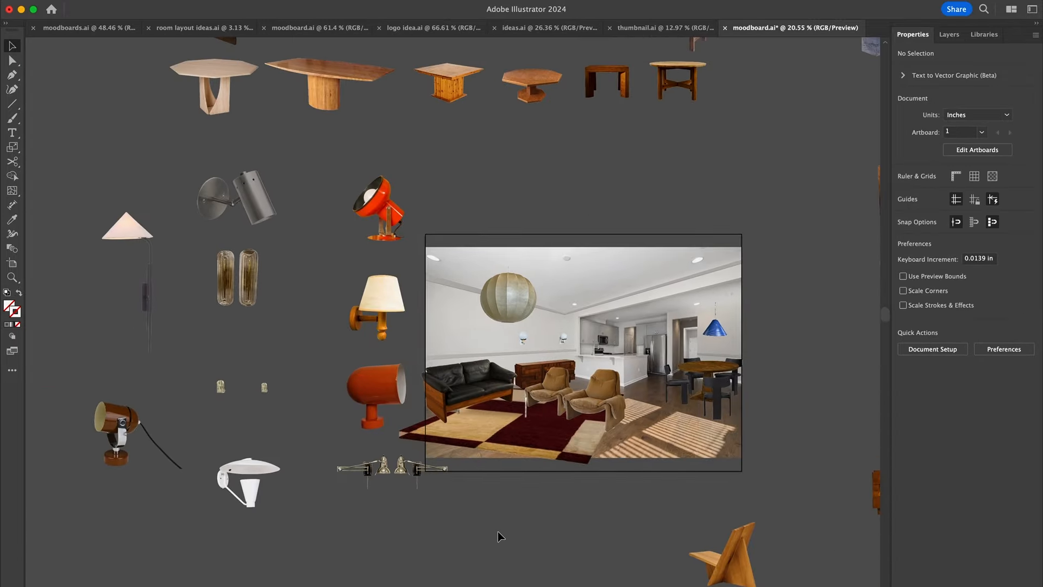
pyautogui.scroll(-3)
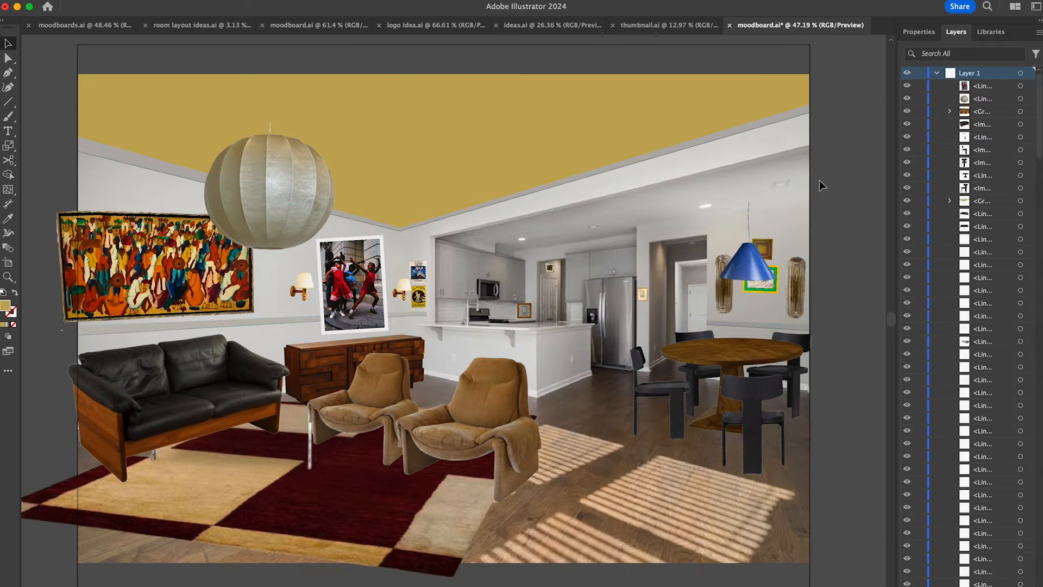
# Isolate the ceiling group and set its fill to muted olive #999170
pyautogui.doubleClick(758, 279)
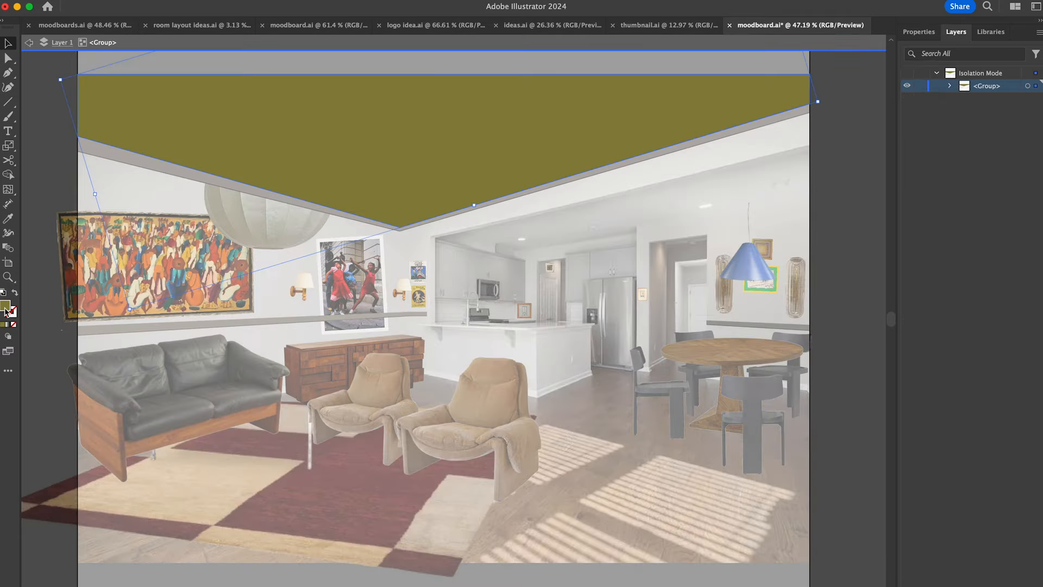
pyautogui.doubleClick(9, 309)
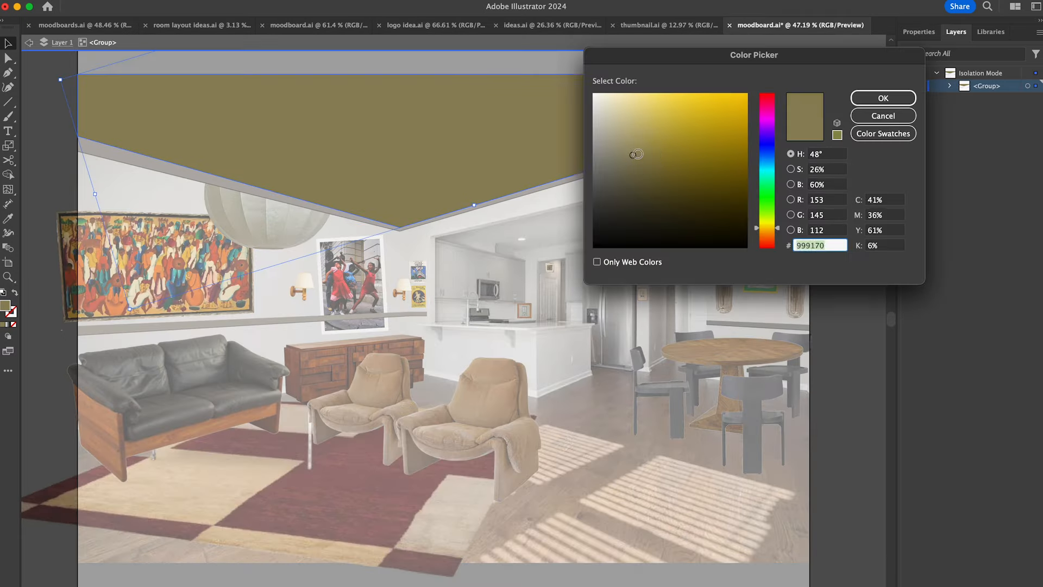
pyautogui.click(883, 97)
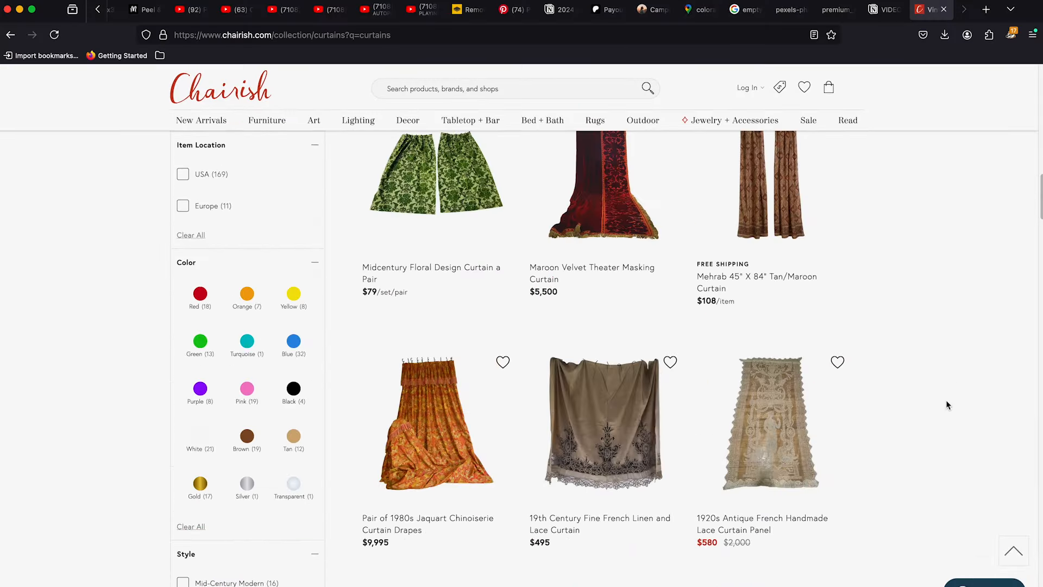
# Browse down the Chairish curtain results
pyautogui.scroll(-3)
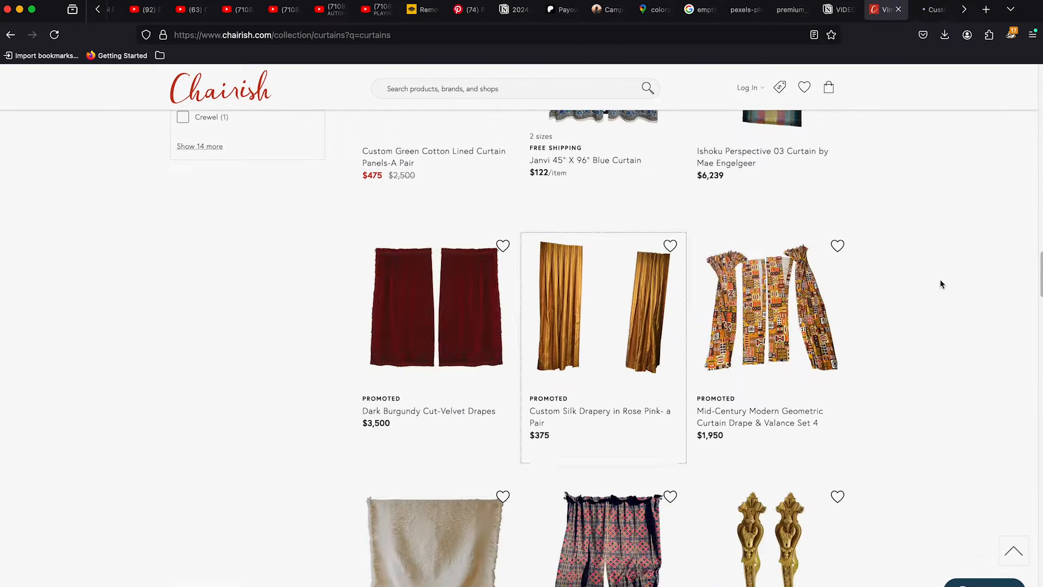
pyautogui.scroll(-3)
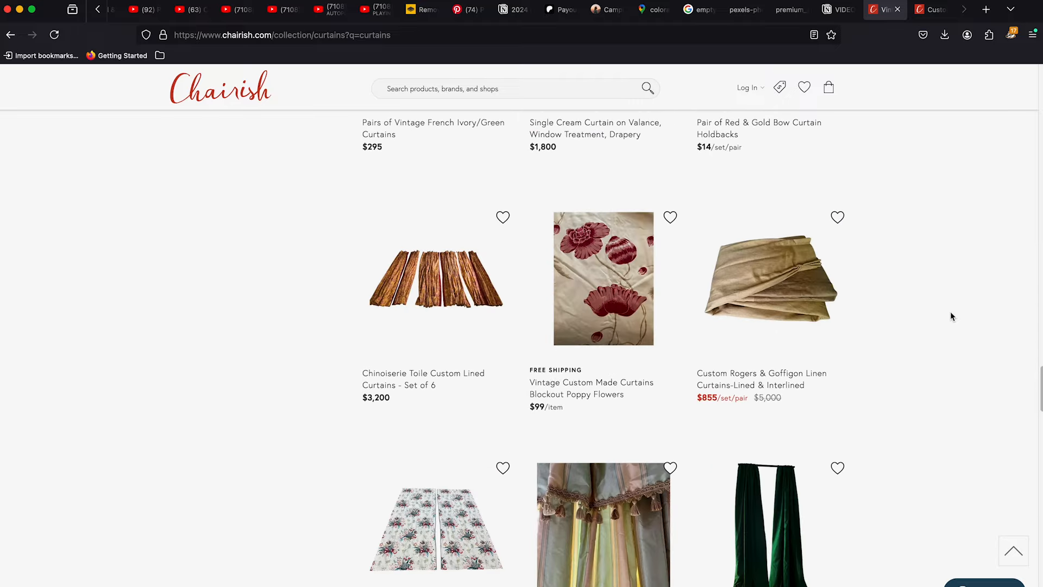
pyautogui.scroll(-3)
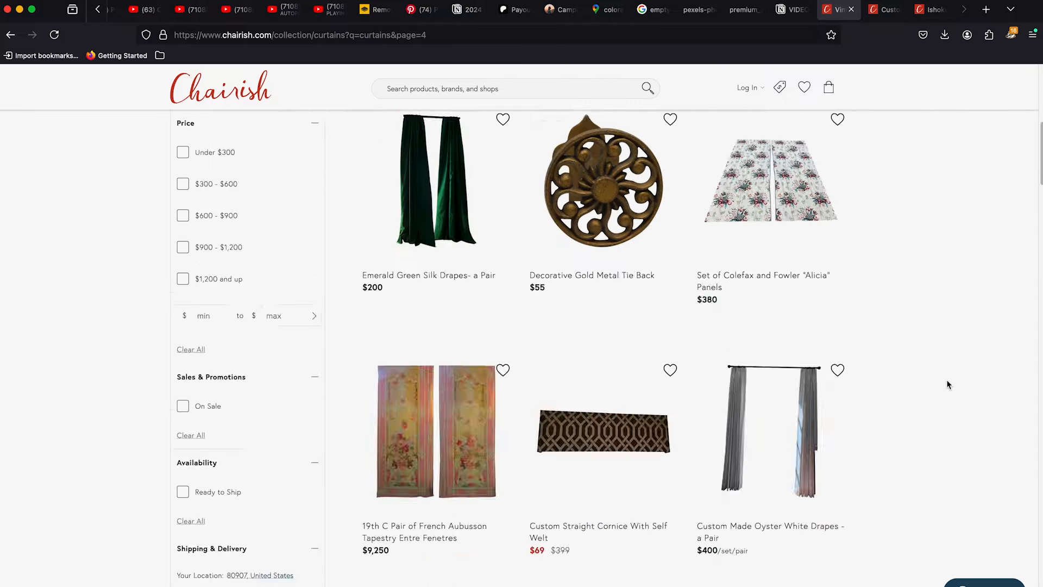
pyautogui.scroll(-3)
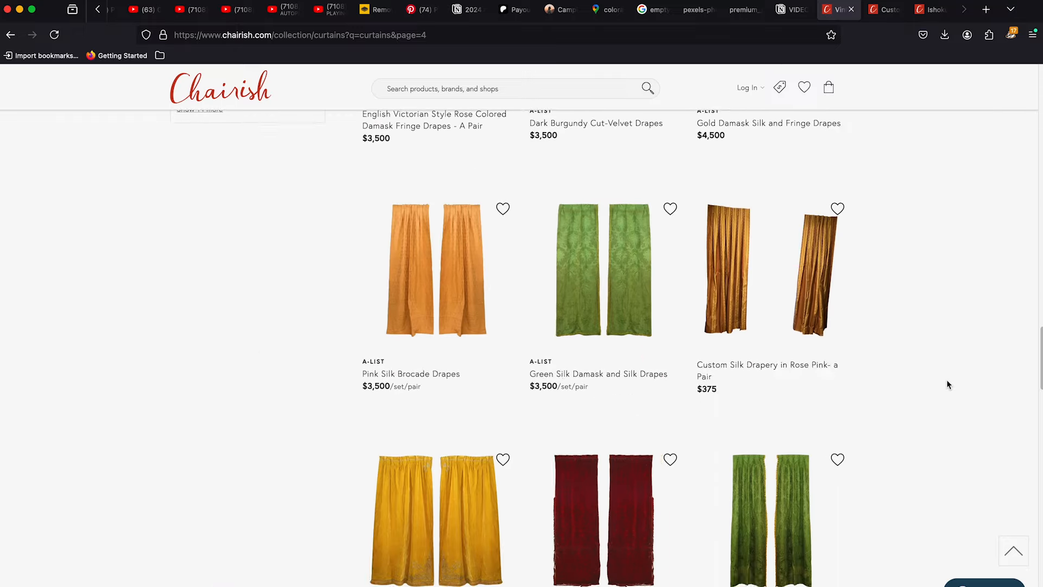
# Search Chairish for 'coffee table' and open the glass post-modern coffee table listing
pyautogui.write('coffee table')
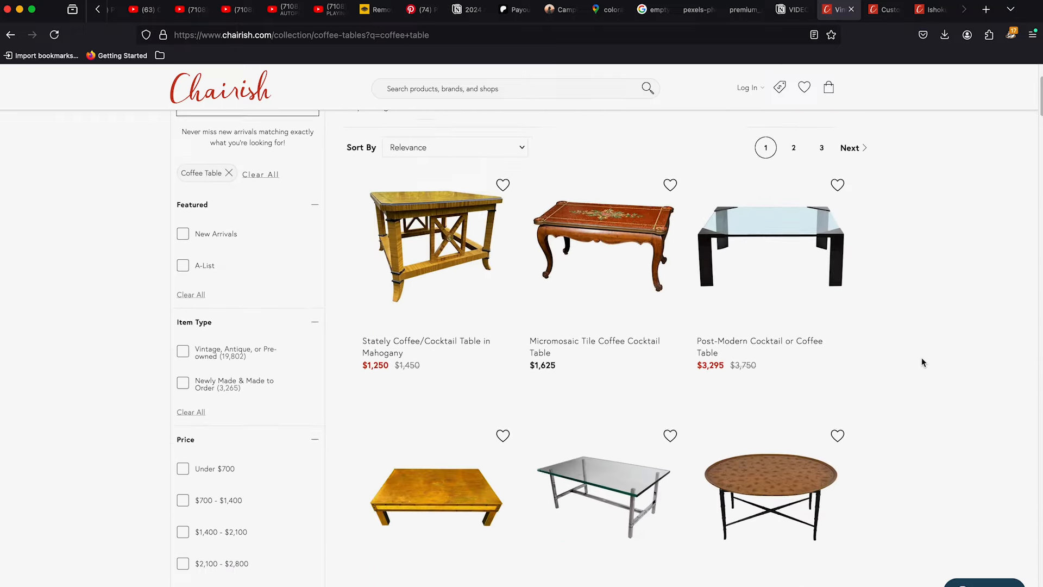
pyautogui.click(791, 26)
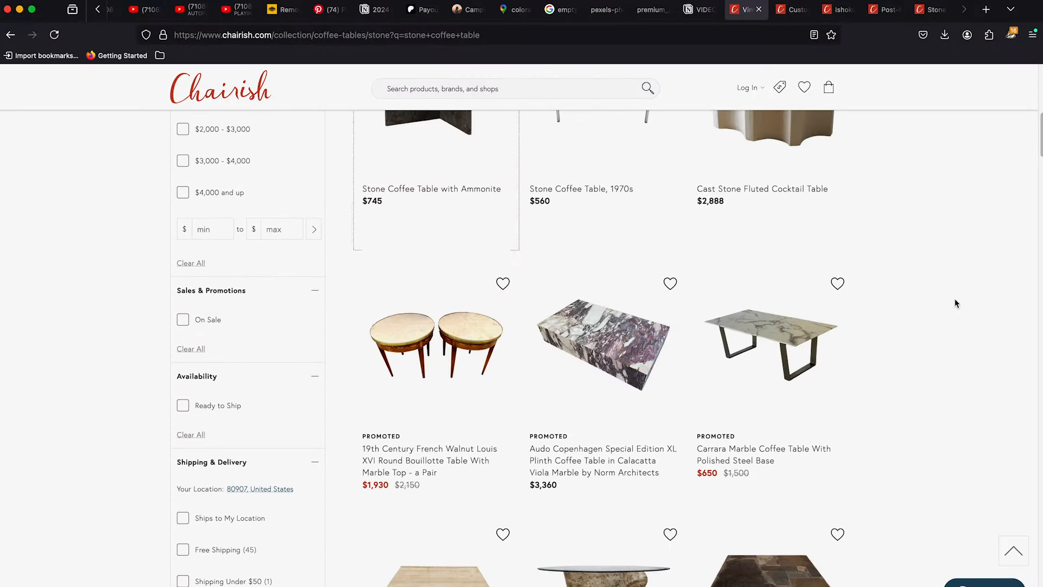
pyautogui.scroll(-3)
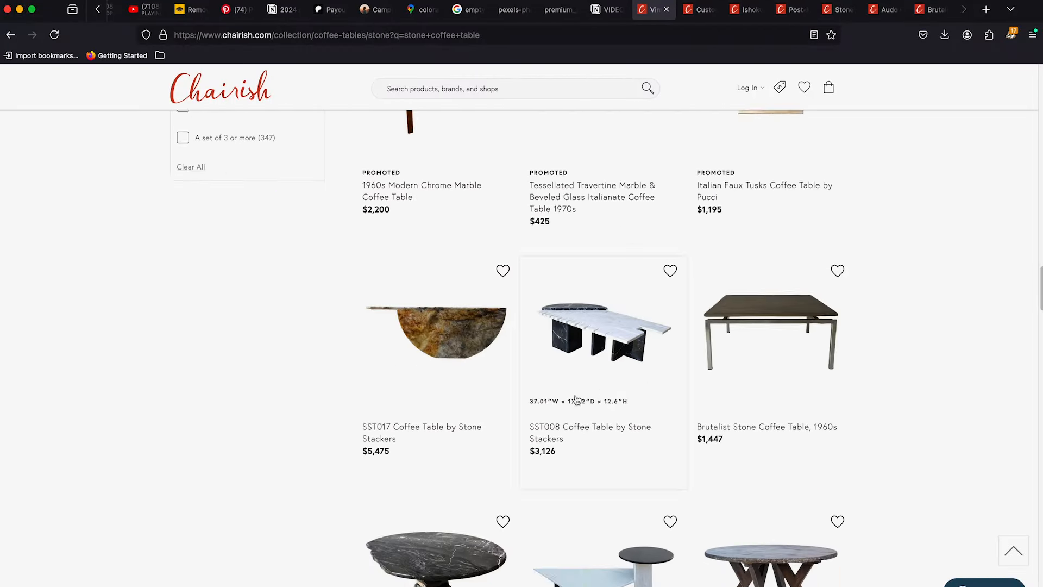
pyautogui.scroll(-3)
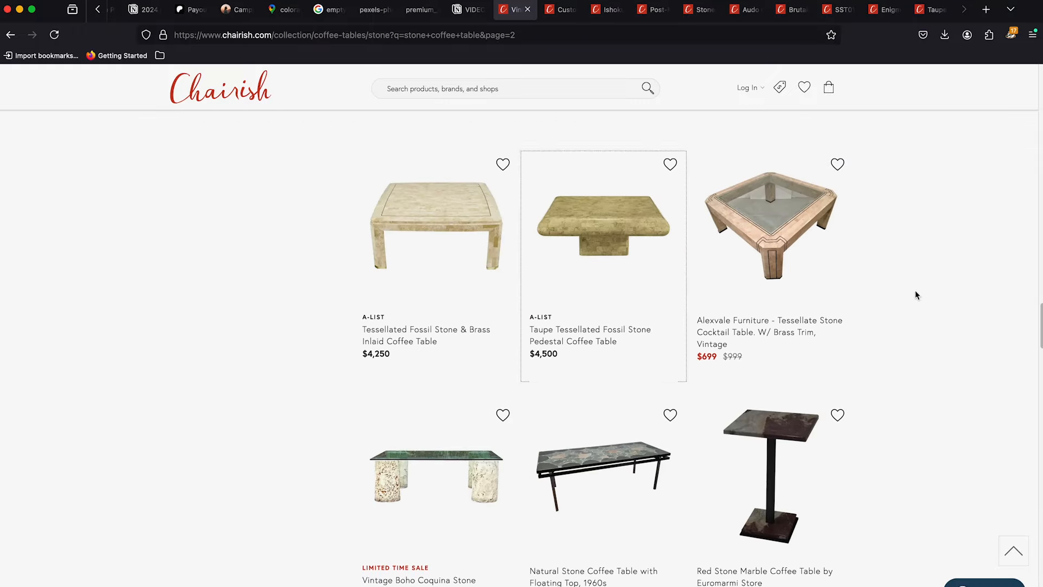
pyautogui.scroll(-3)
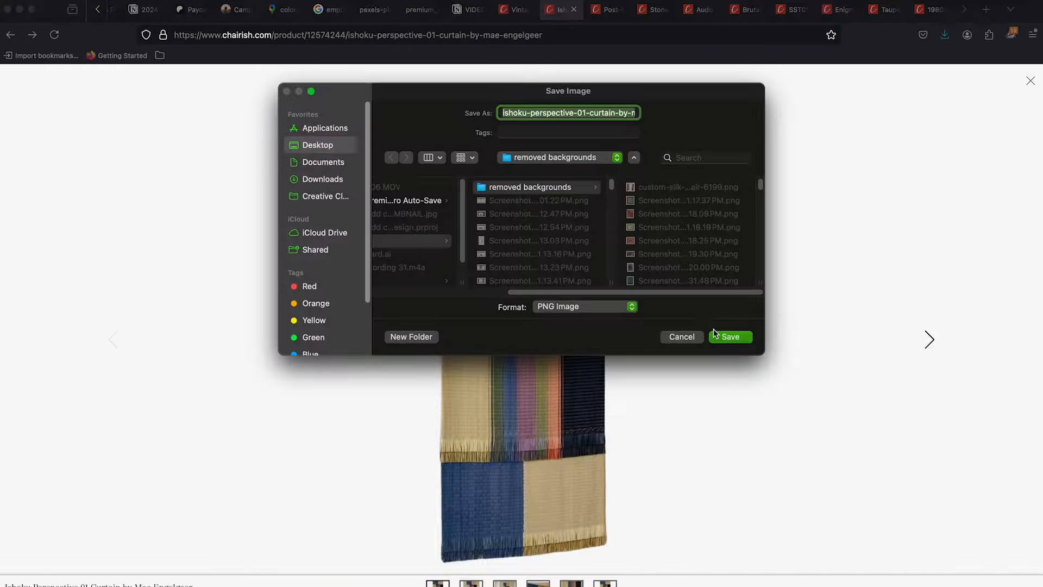
# Save the striped Ishoku curtain and the post-modern, marble plinth and SST017 coffee table photos to the removed-backgrounds folder
pyautogui.click(729, 337)
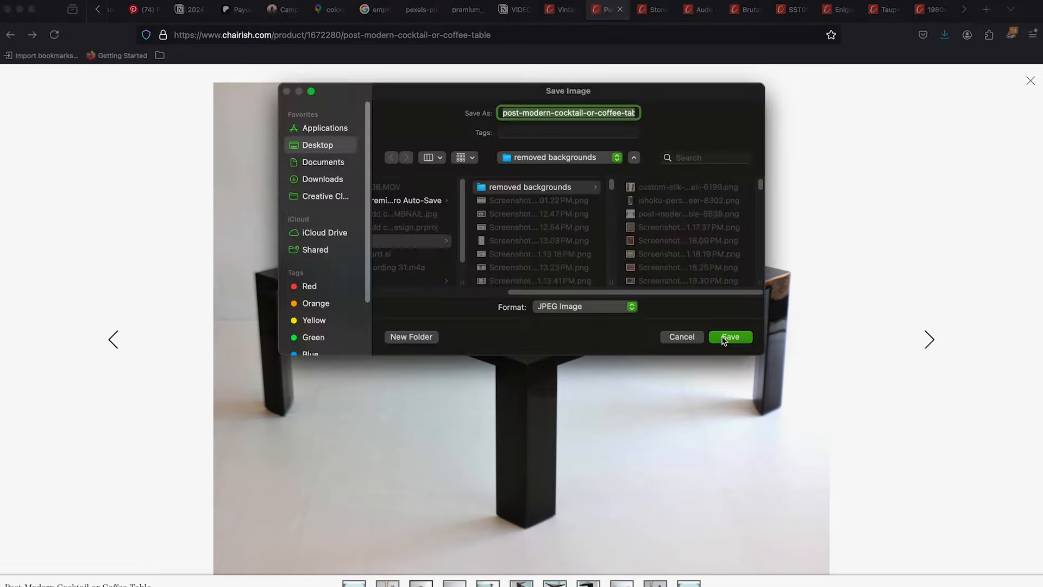
pyautogui.click(730, 337)
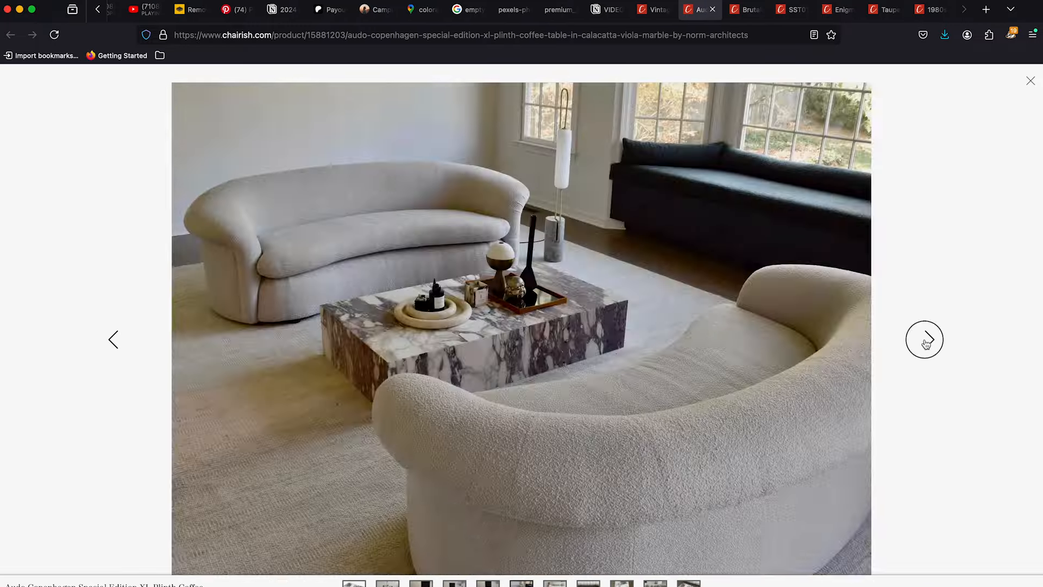
pyautogui.click(924, 339)
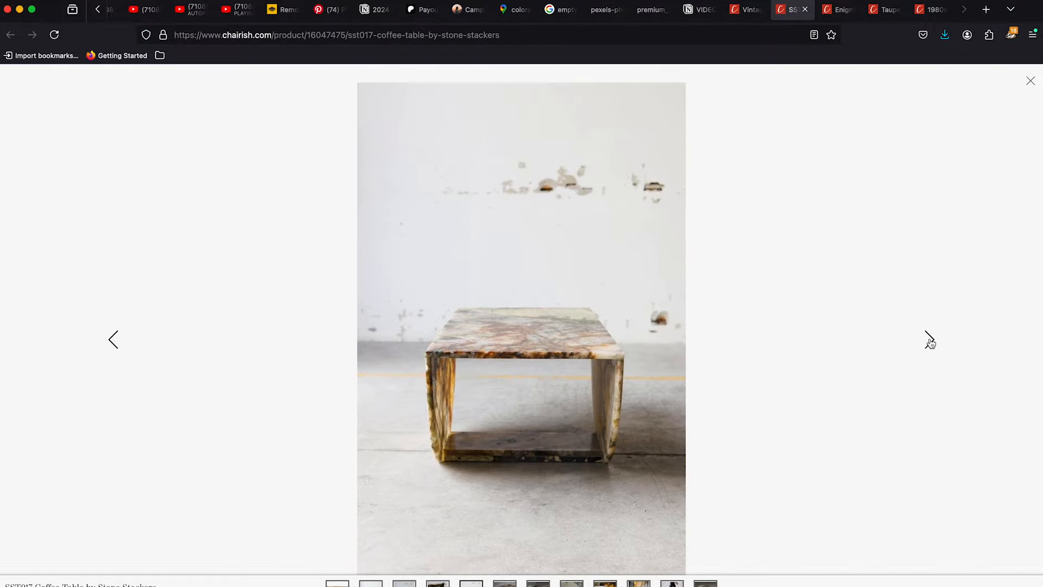
pyautogui.click(929, 339)
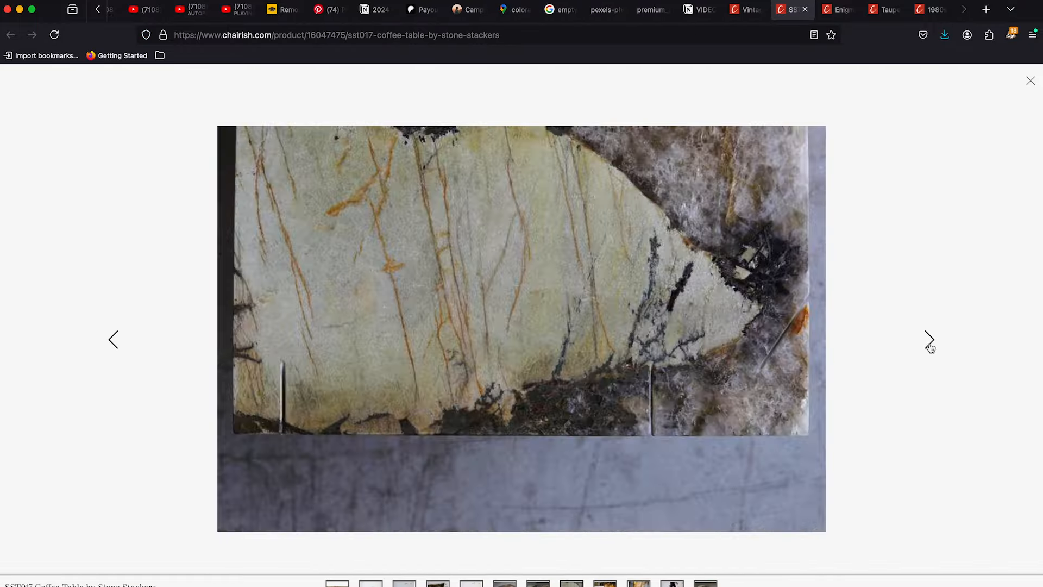
pyautogui.click(929, 339)
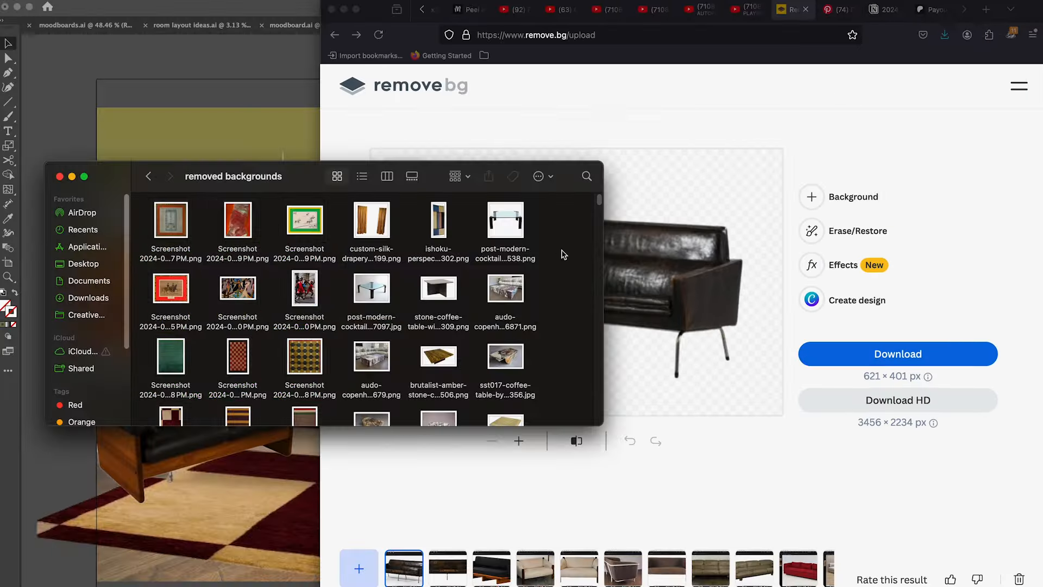
# Upload the saved table photos to remove.bg and erase the leftover sofa behind the marble plinth table
pyautogui.click(371, 290)
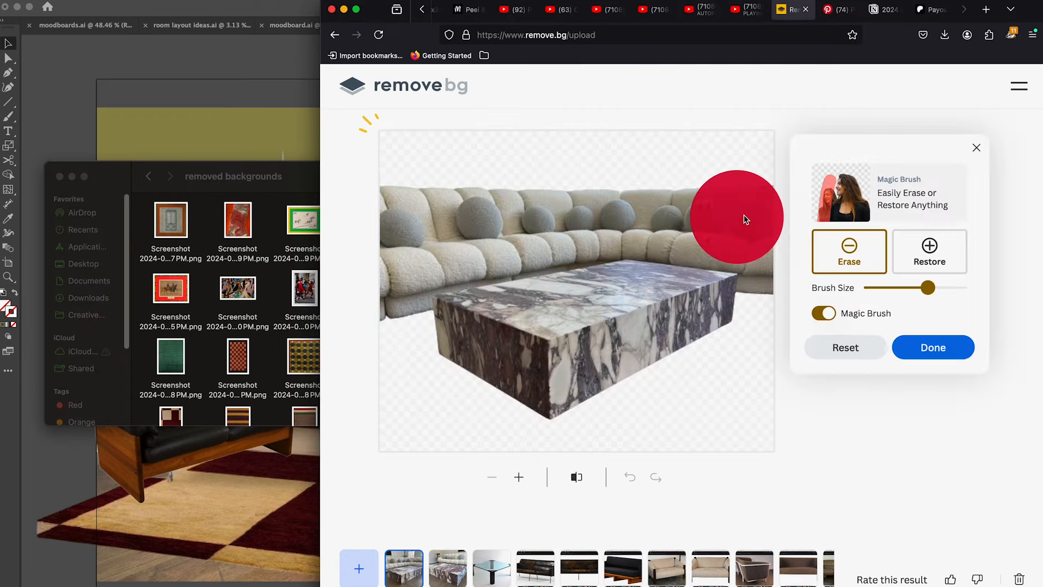
pyautogui.click(932, 346)
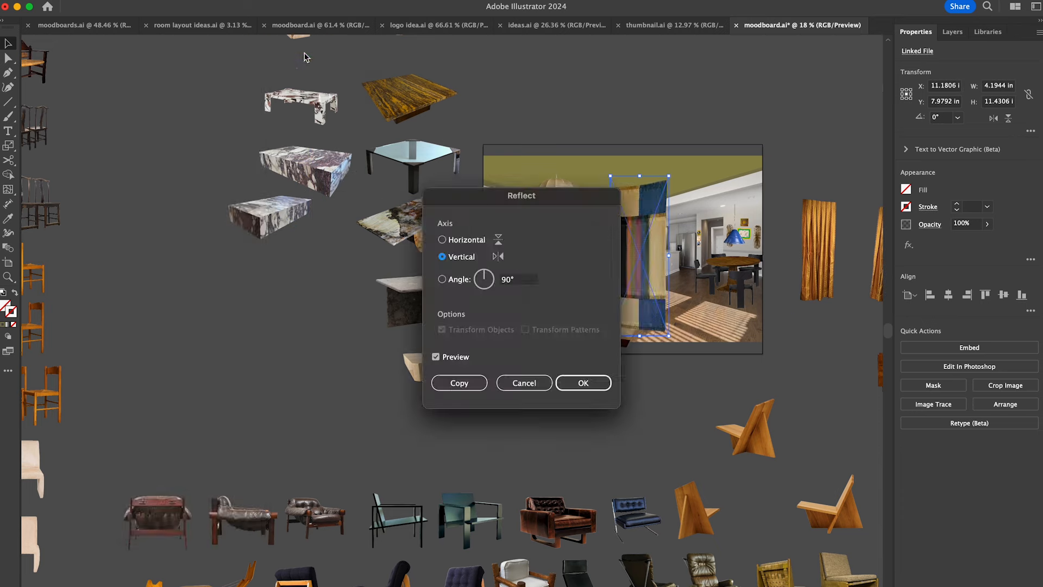
# Reflect the striped curtain vertically, place the glass coffee table on the rug, and confirm the olive ceiling colour
pyautogui.click(582, 383)
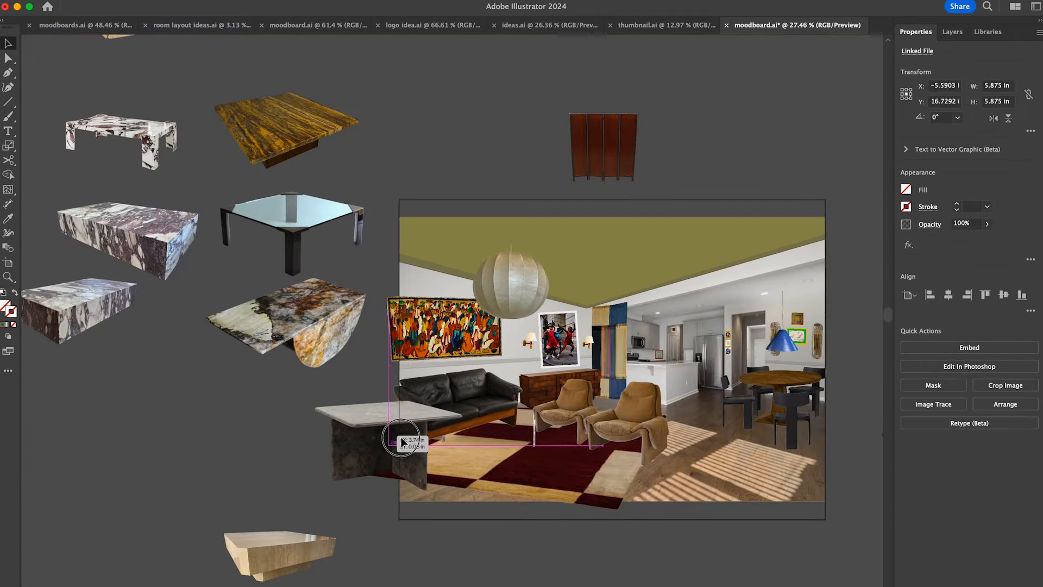
pyautogui.moveTo(403, 441); pyautogui.dragTo(286, 265)
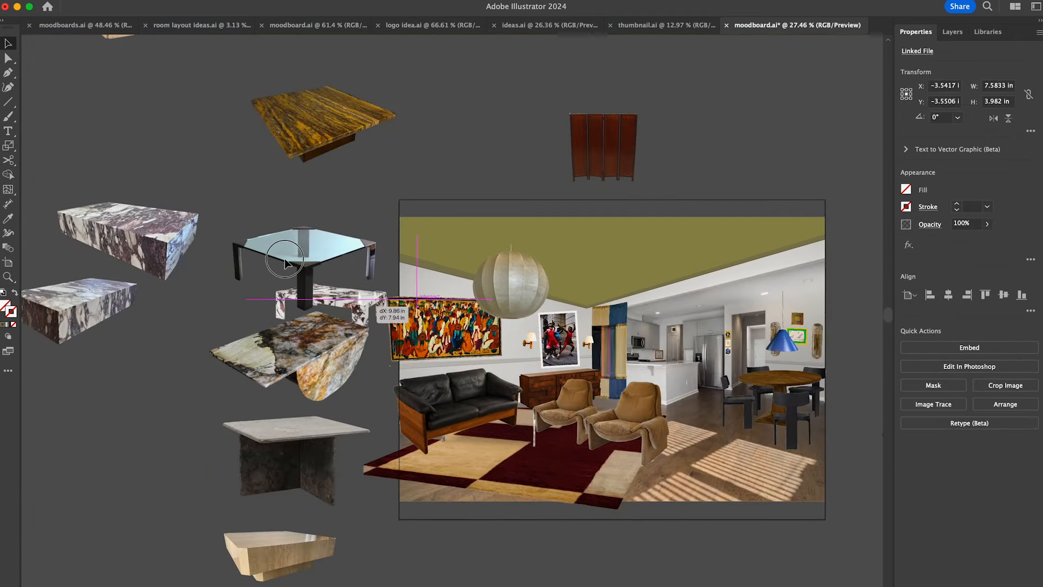
pyautogui.moveTo(286, 260); pyautogui.dragTo(522, 439)
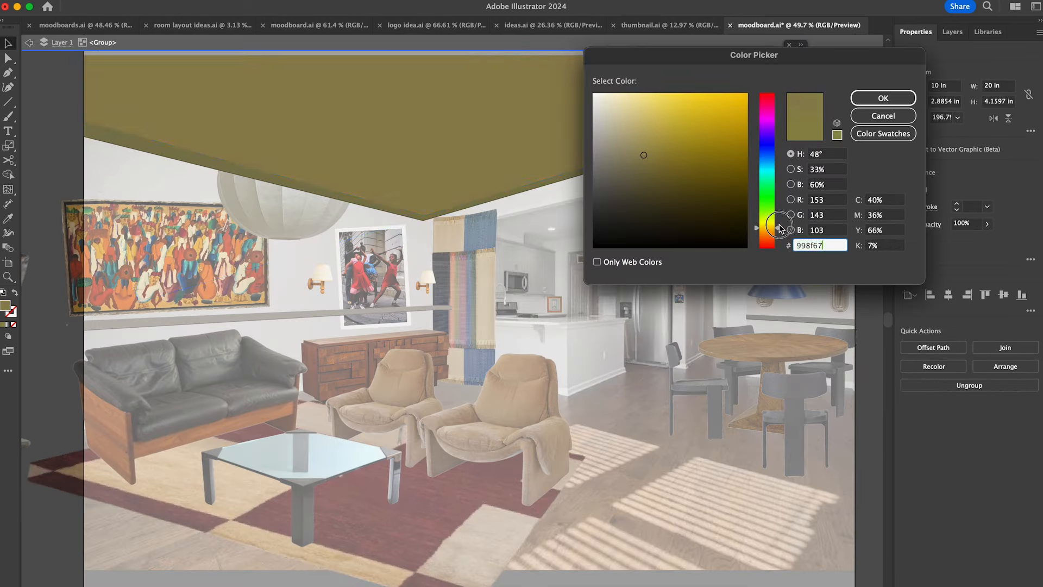
pyautogui.click(883, 98)
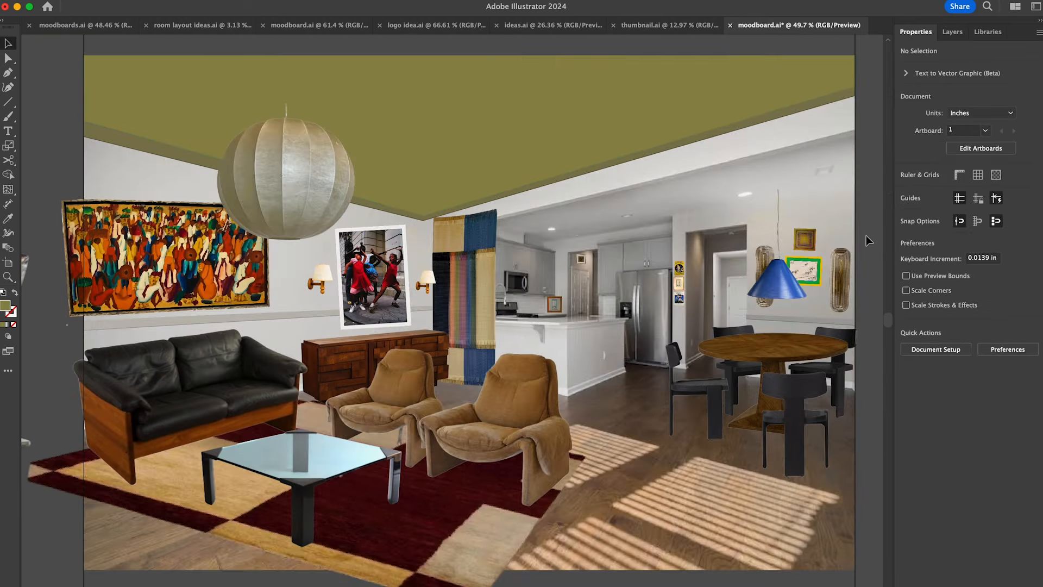